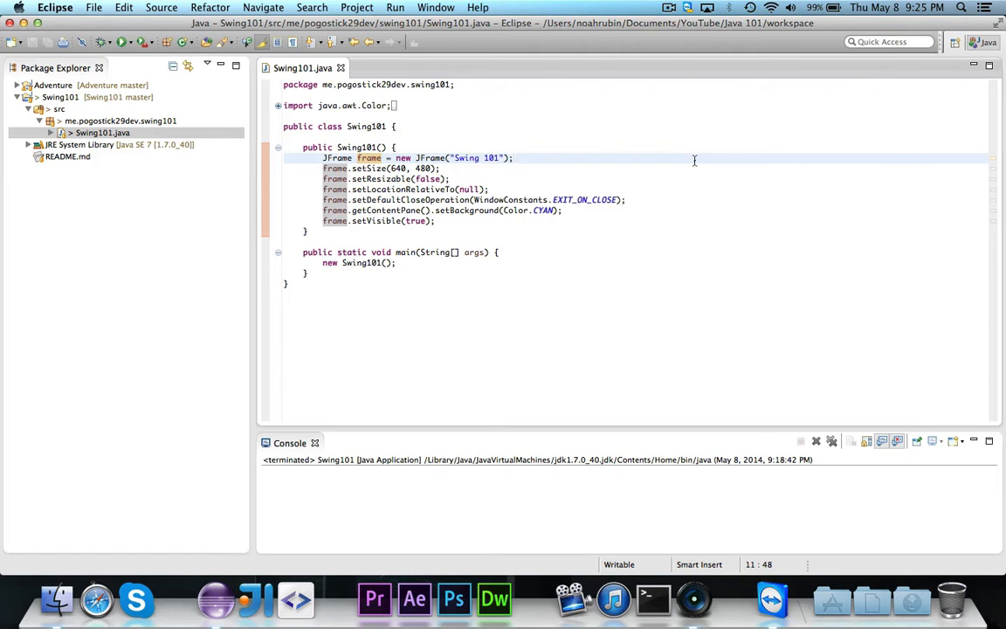
Insert blank lines after the JFrame creation line in the Swing101 constructor
click(515, 158)
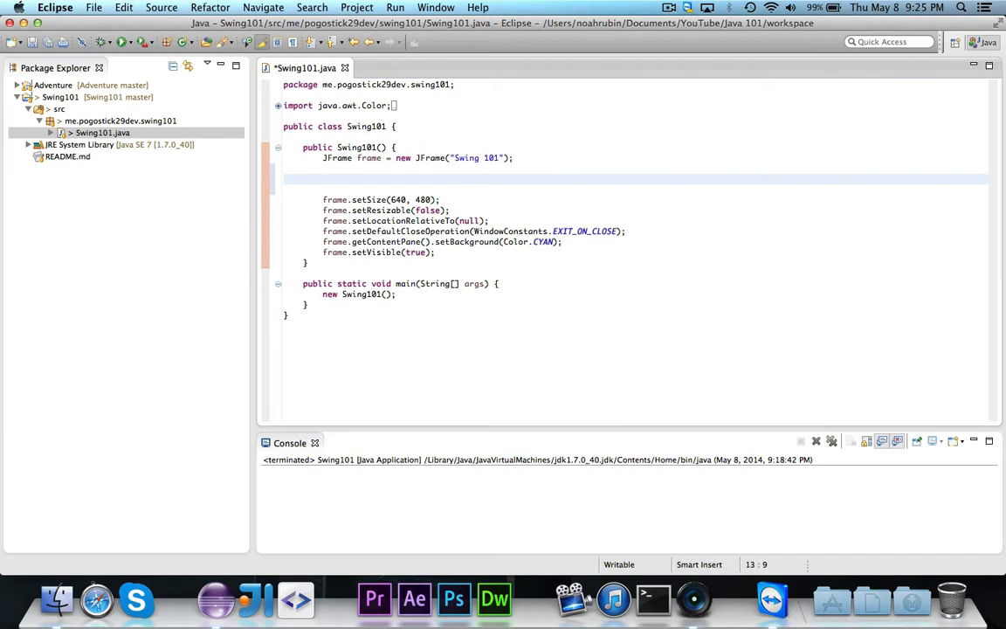
click(324, 178)
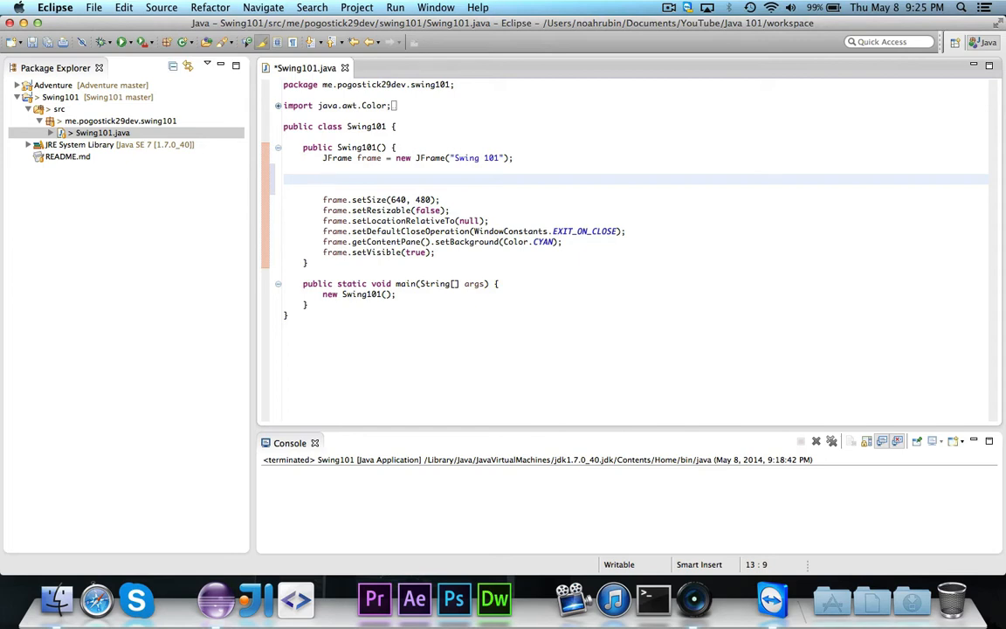
click(323, 180)
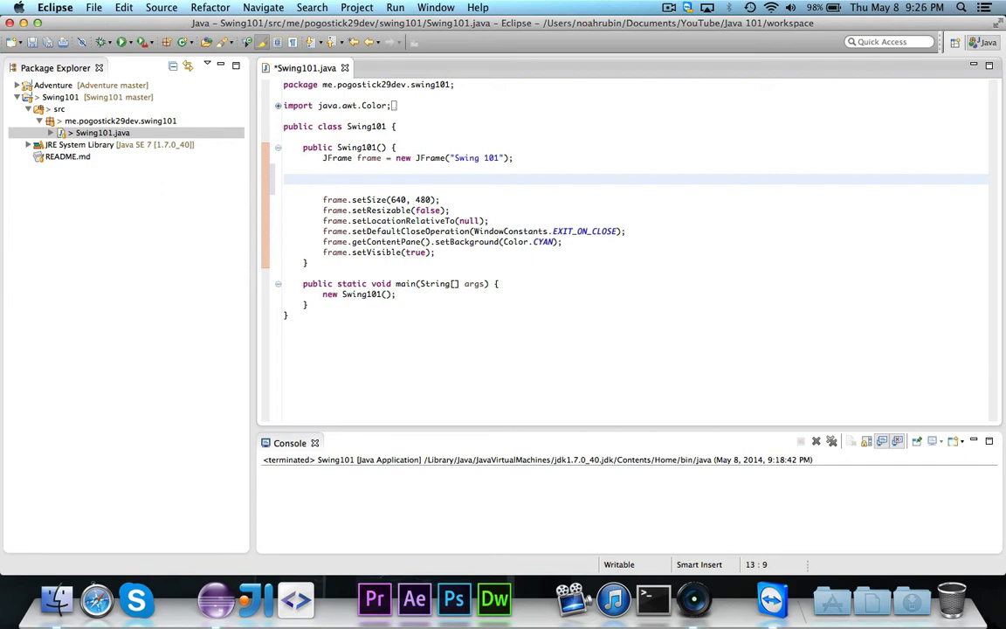
Declare JLabel label = new JLabel("Hello, world!") and begin a label. line
text(JLay)
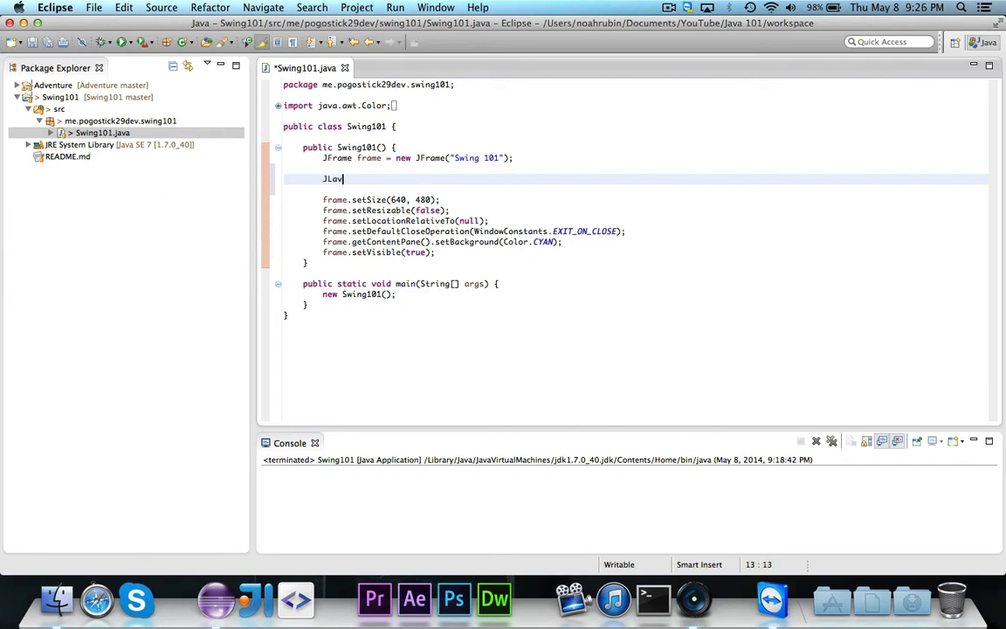
text(abel label = new)
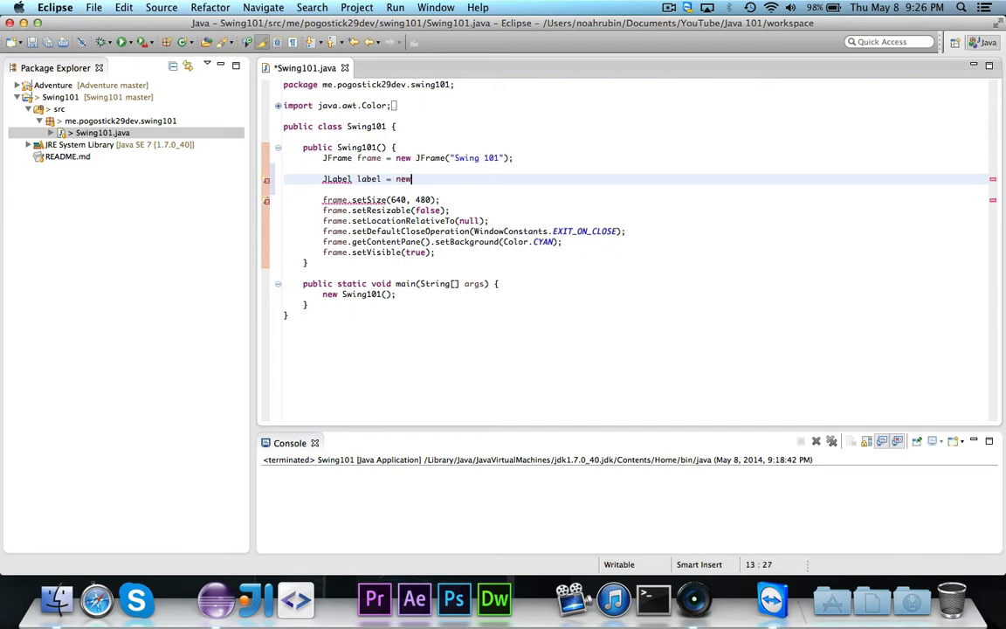
text(JLabel())
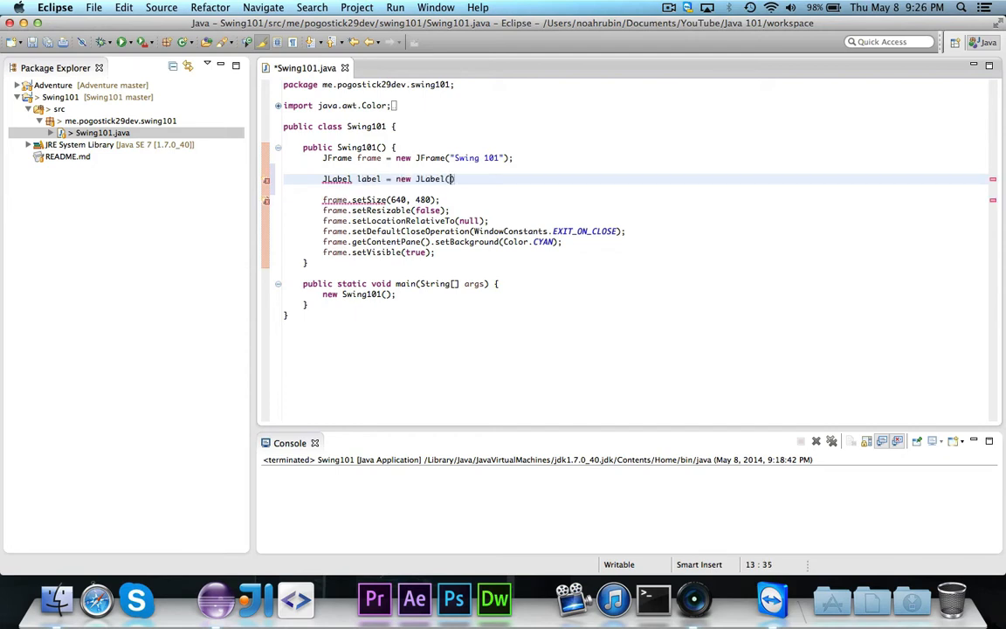
text("Hello")
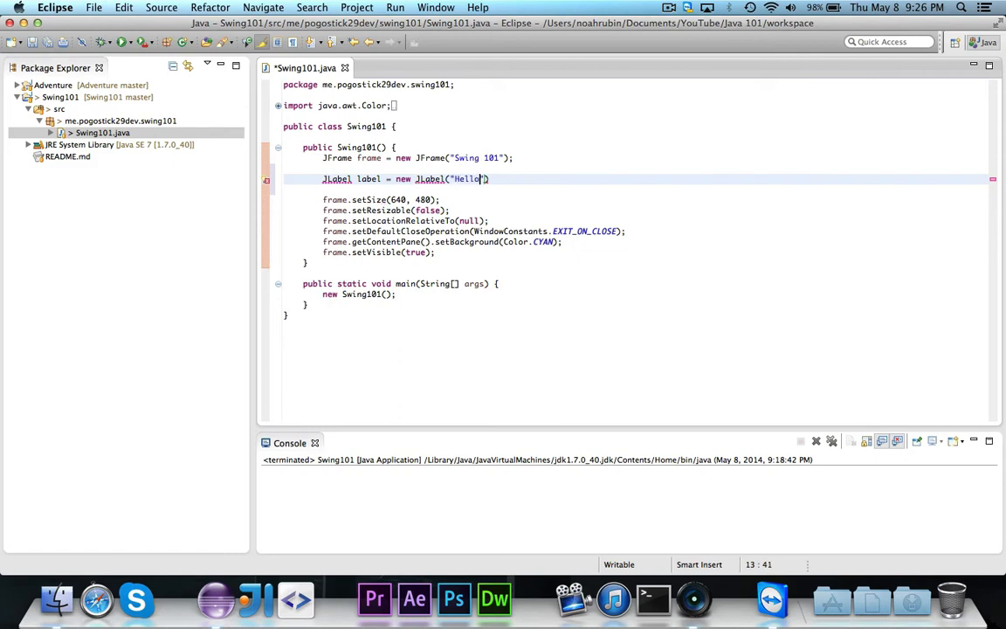
text(, world!)
text(label.)
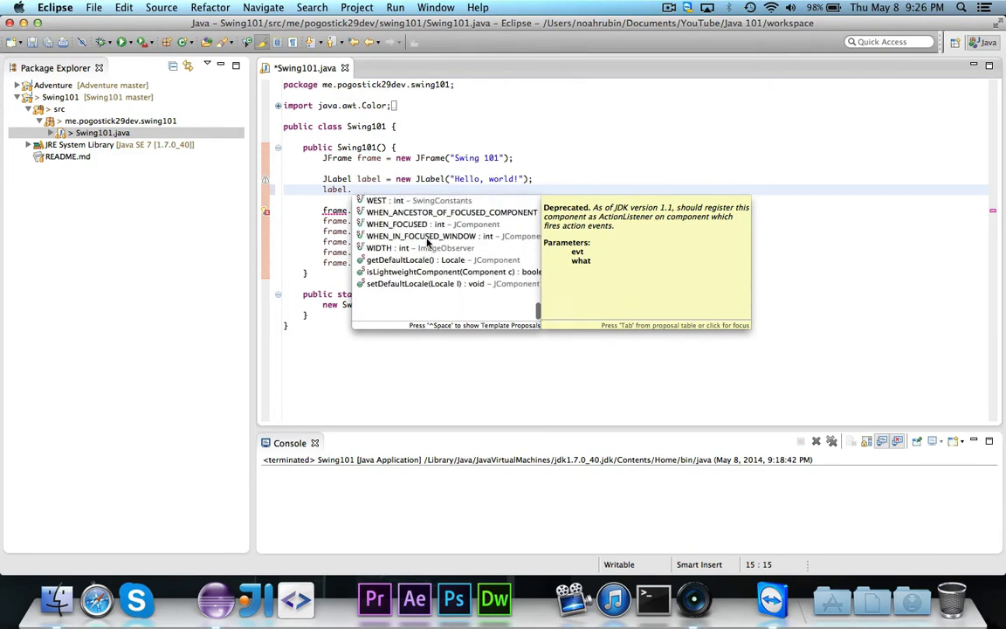
Type label.setFont(new Font(Font.SANS_SERIF, Font.PLAIN, 18)) and save Swing101.java
key(Escape)
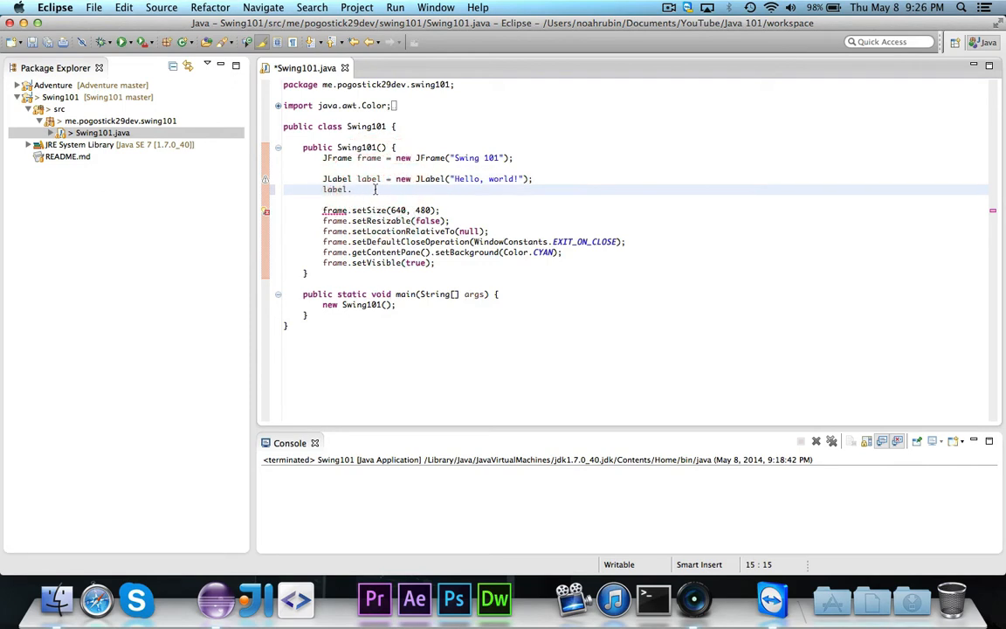
text(.)
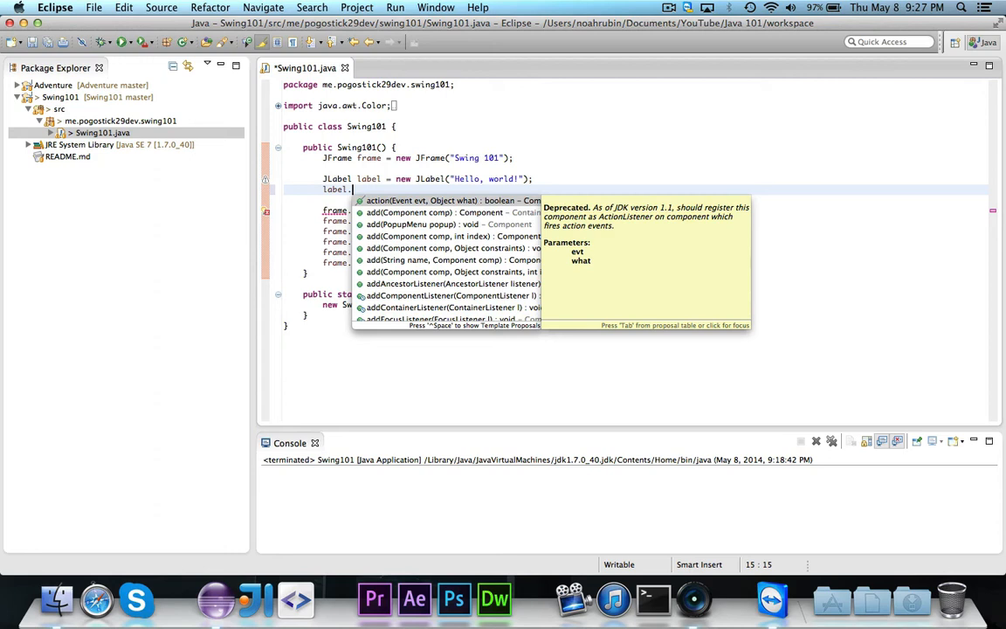
text(setFont(new Font());)
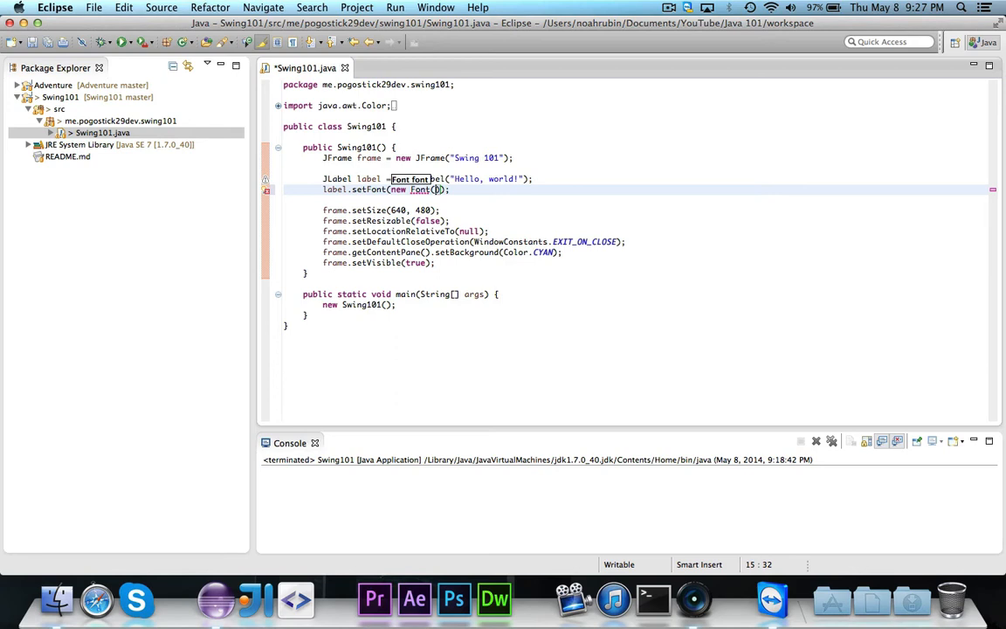
text(Font.SA)
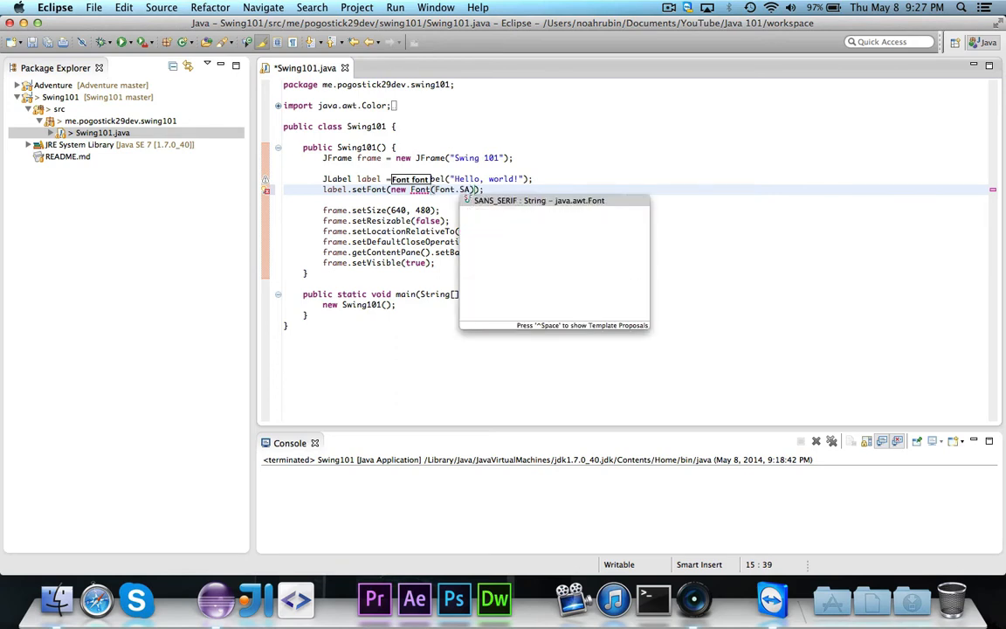
text(SANS_SERIF)
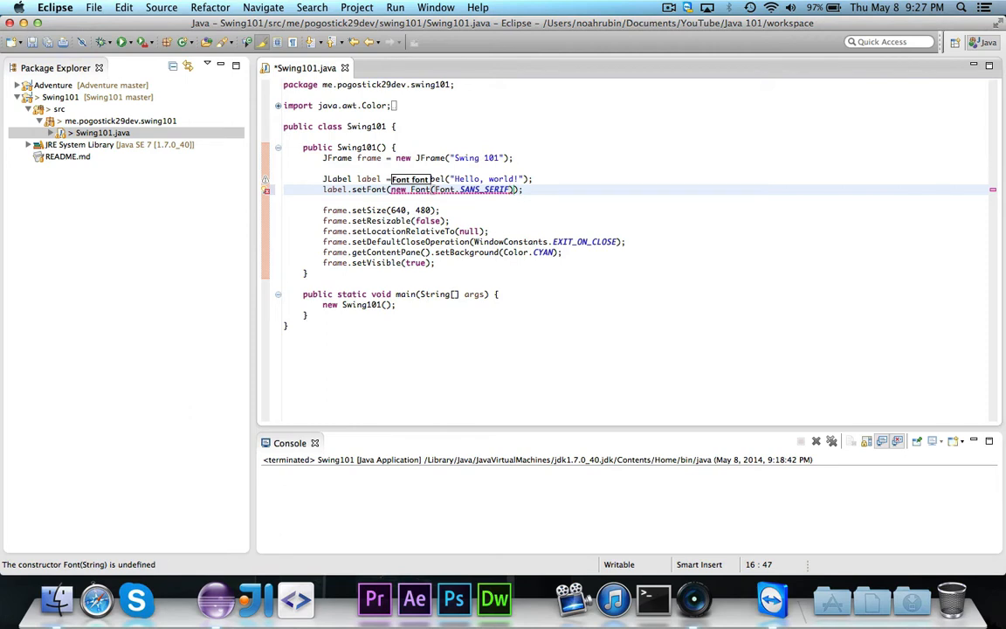
text(, Font.PLAIN, 18)
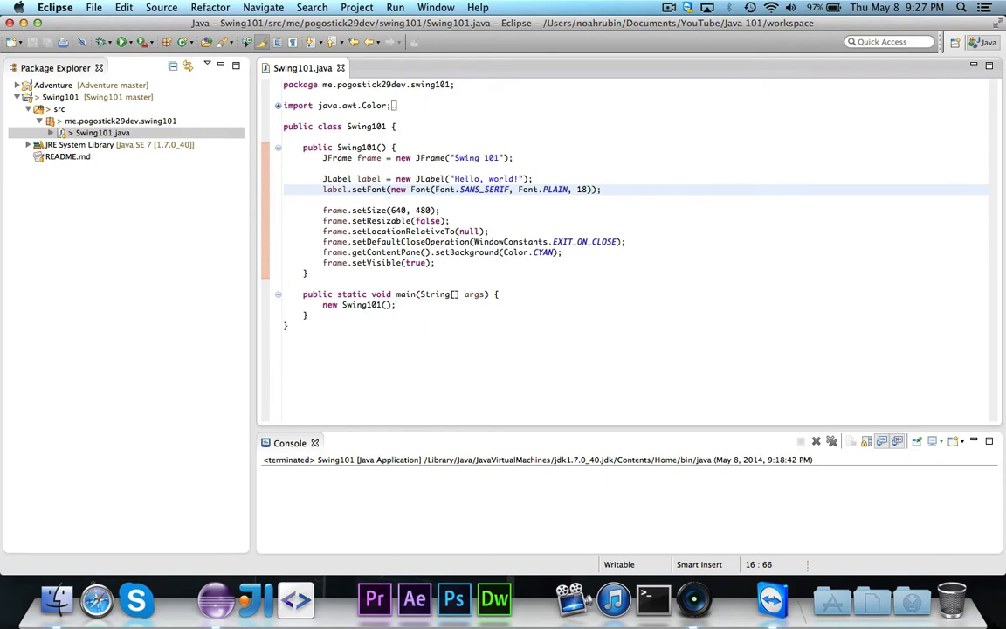
click(601, 189)
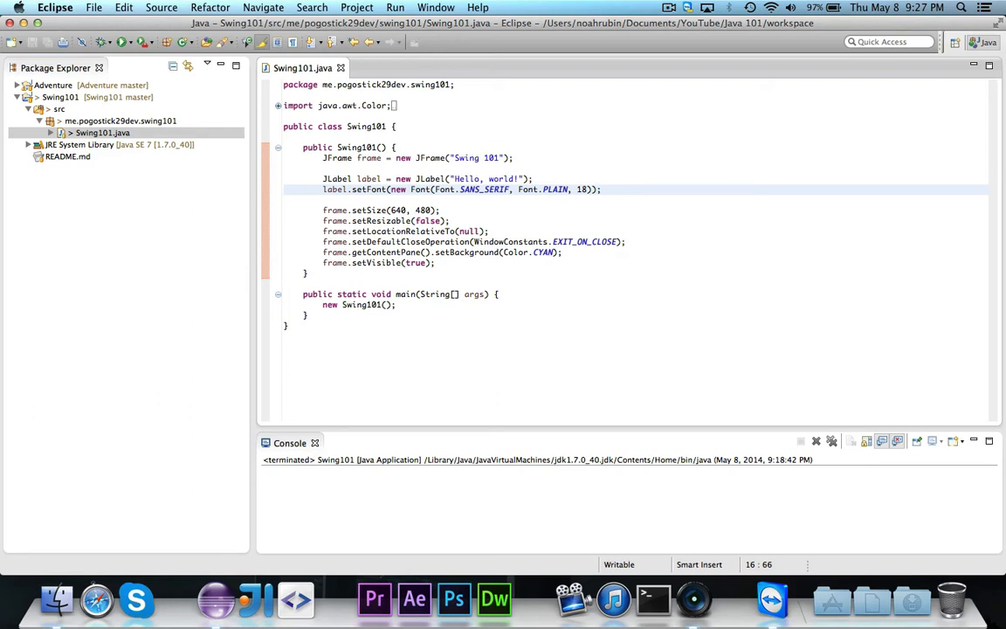
Start a label.setForeground call on a new line below setFont
text(label.setForeground(fg);)
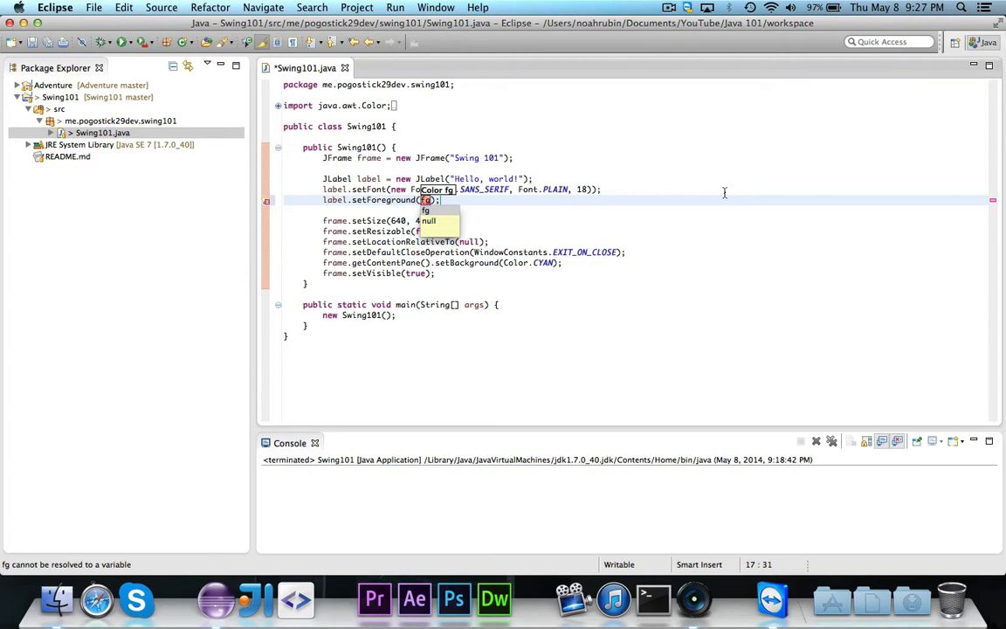
mouse_move(729, 181)
text(Color.WHITE)
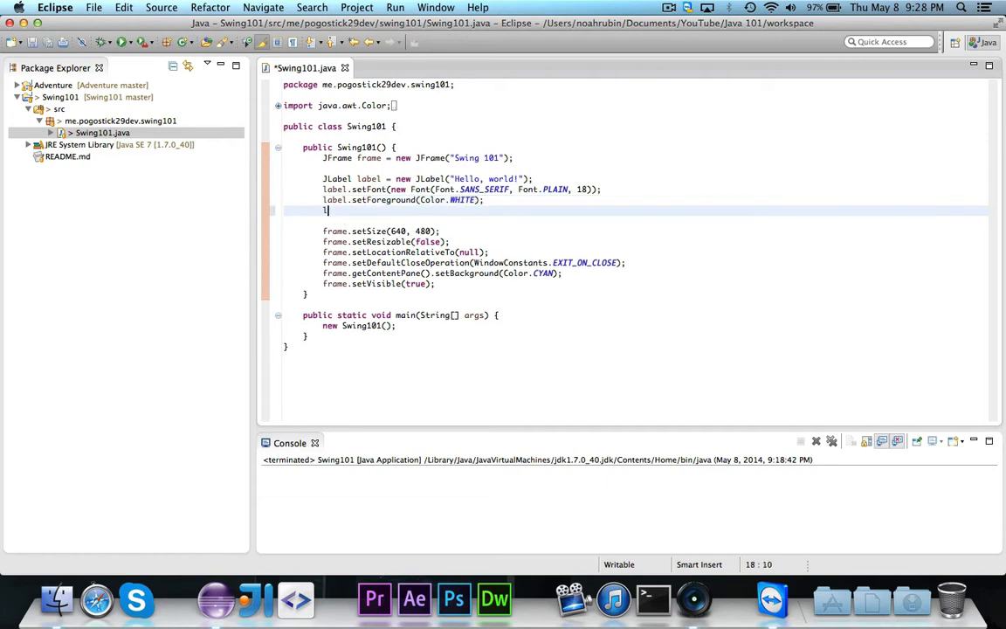
Type label.setAlignmentX(Component.CENTER_ALIGNMENT) via completion and save
text(.)
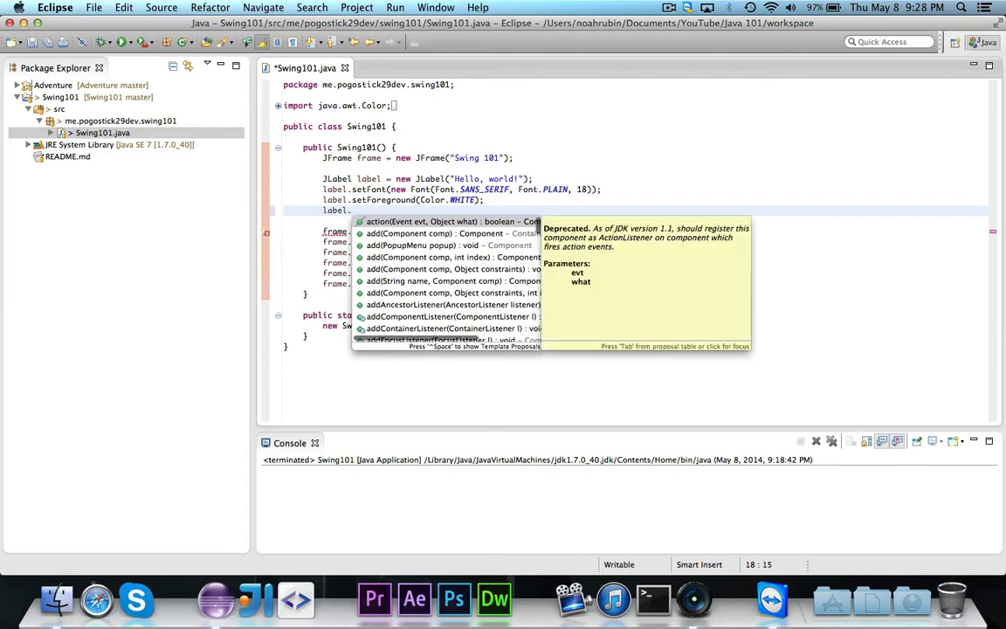
text(set)
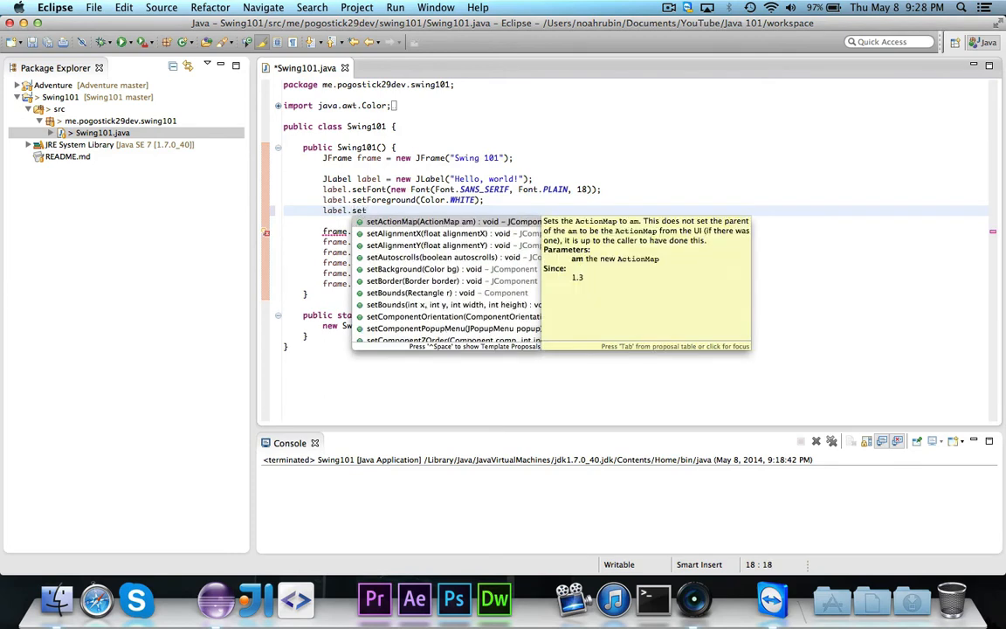
text(AlignmentX(Component.);)
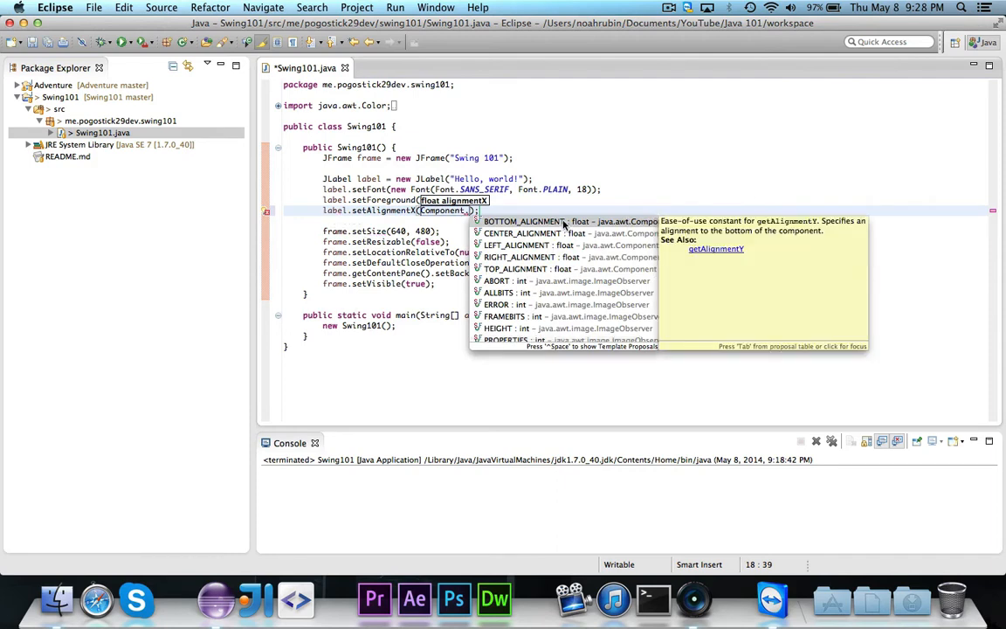
mouse_move(570, 265)
text(CENTER_ALIGNMENT)
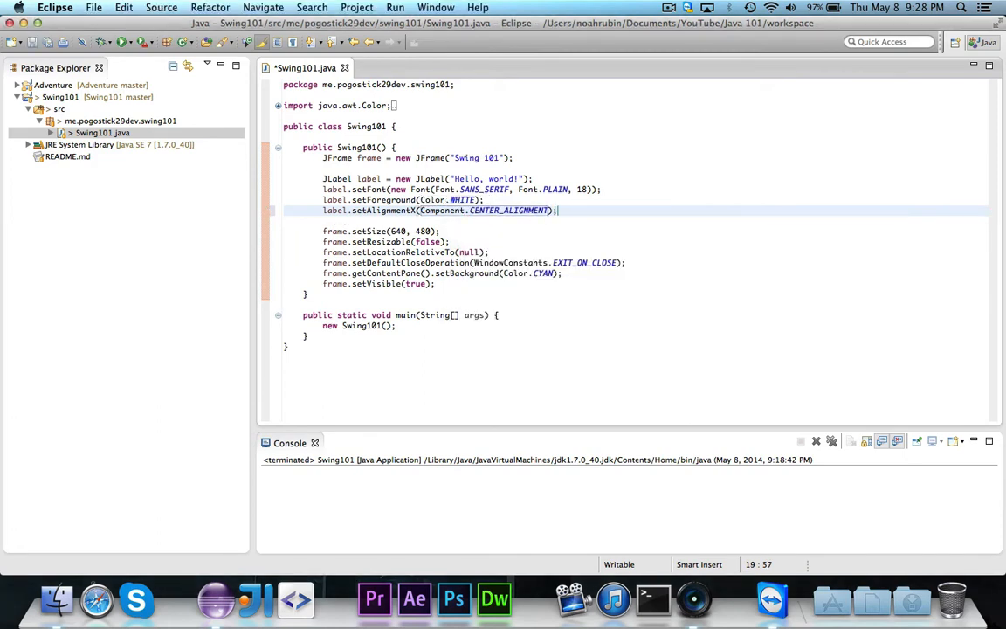
key(cmd+s)
text(label.)
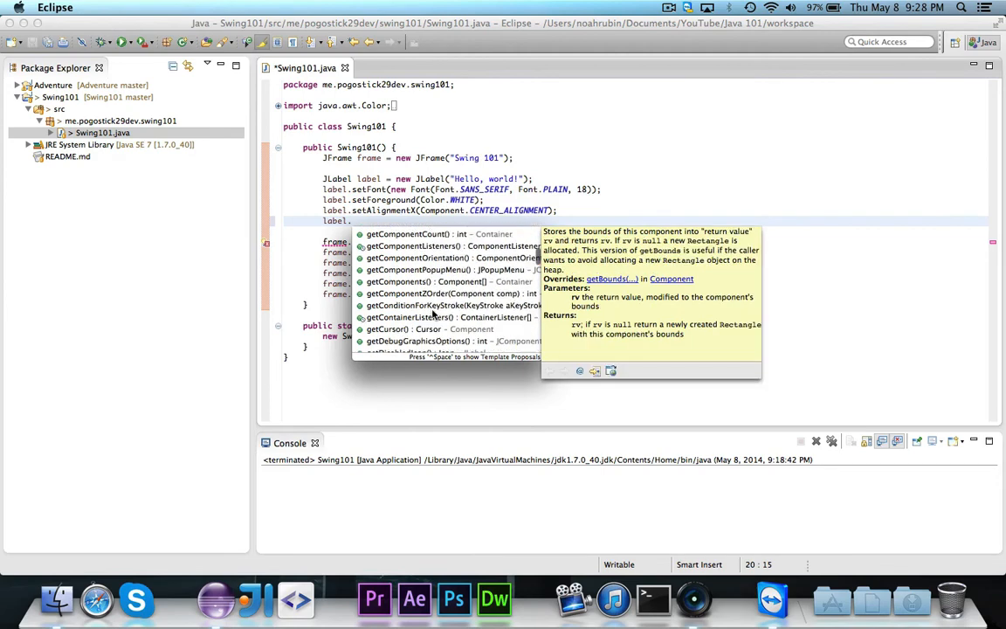
scroll(down, 3)
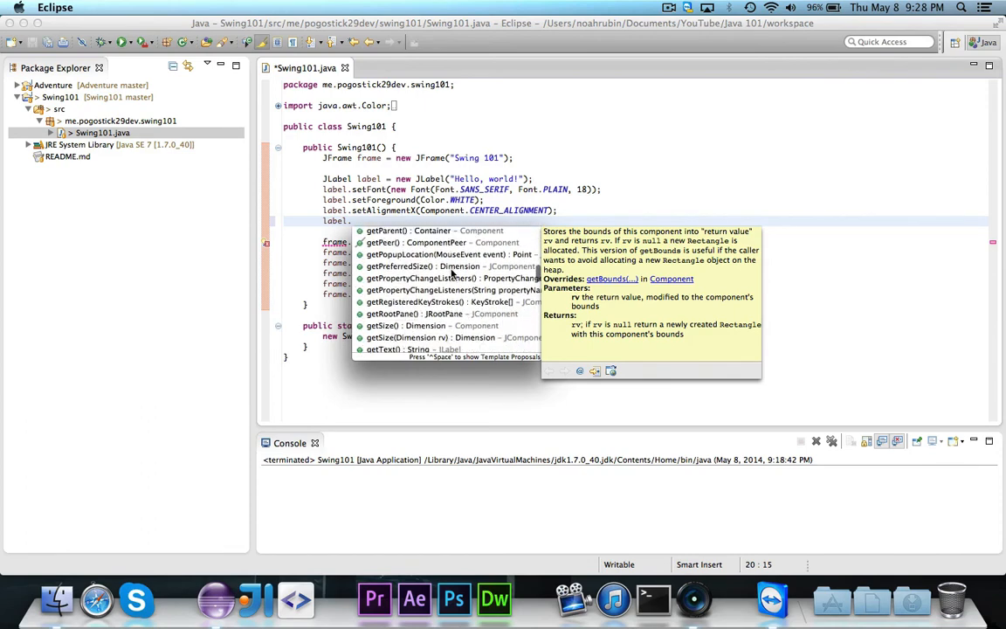
scroll(down, 3)
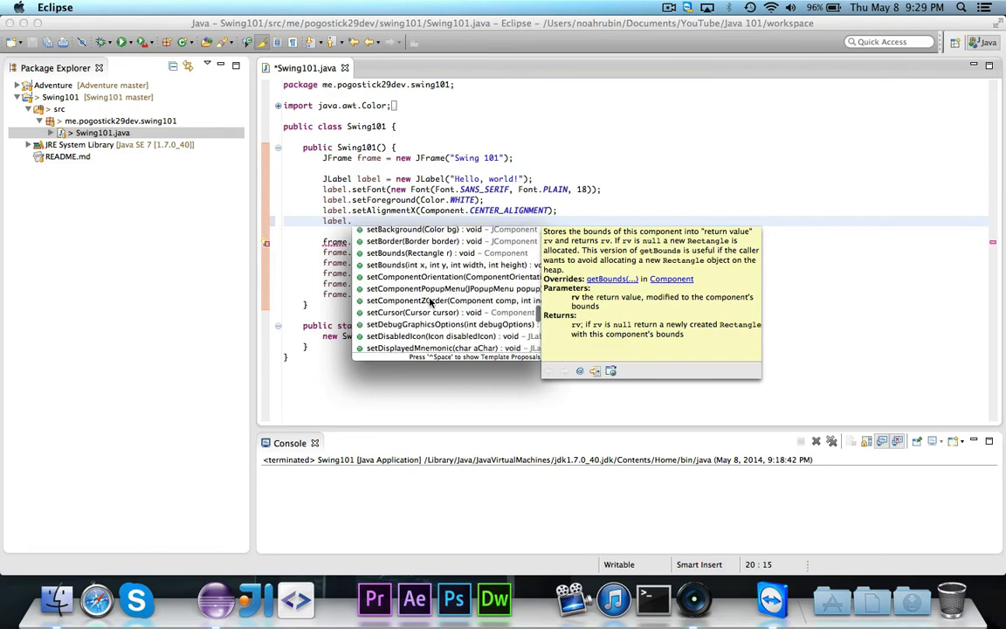
scroll(down, 3)
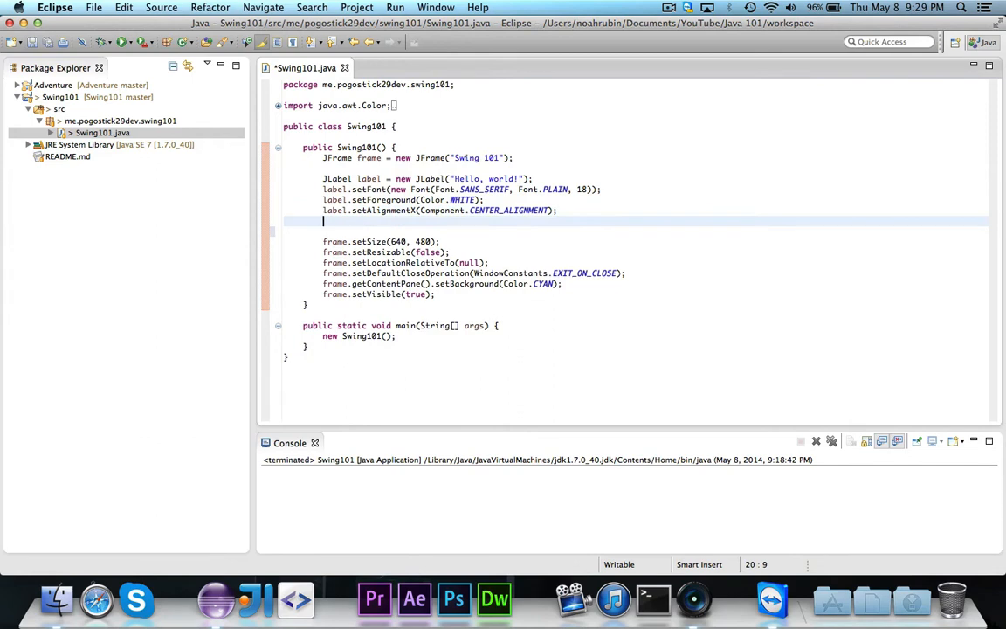
Add frame.add(label) after the alignment line and save Swing101.java
text(frame.)
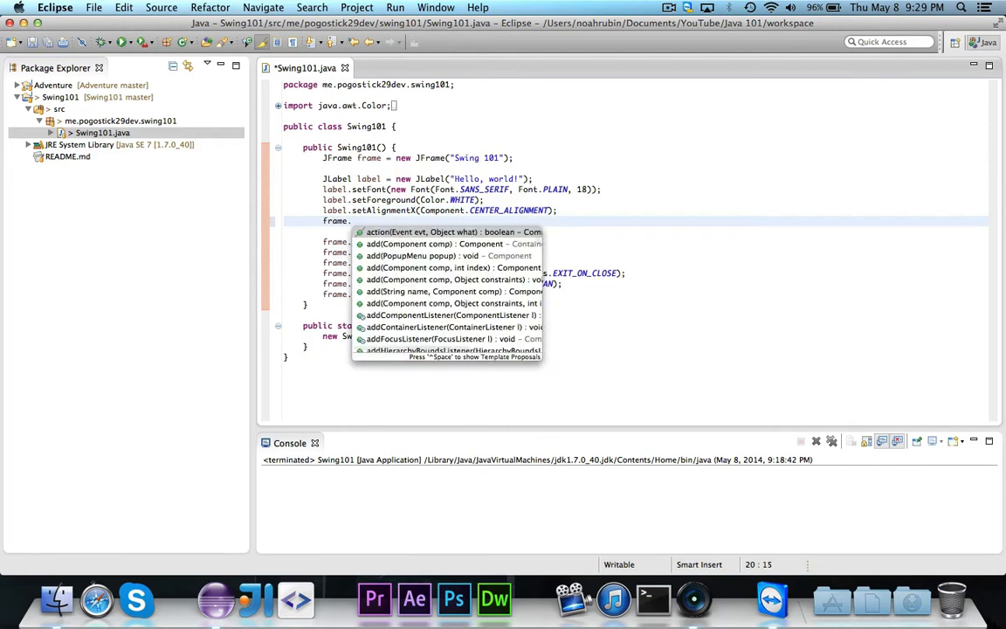
text(add(label);)
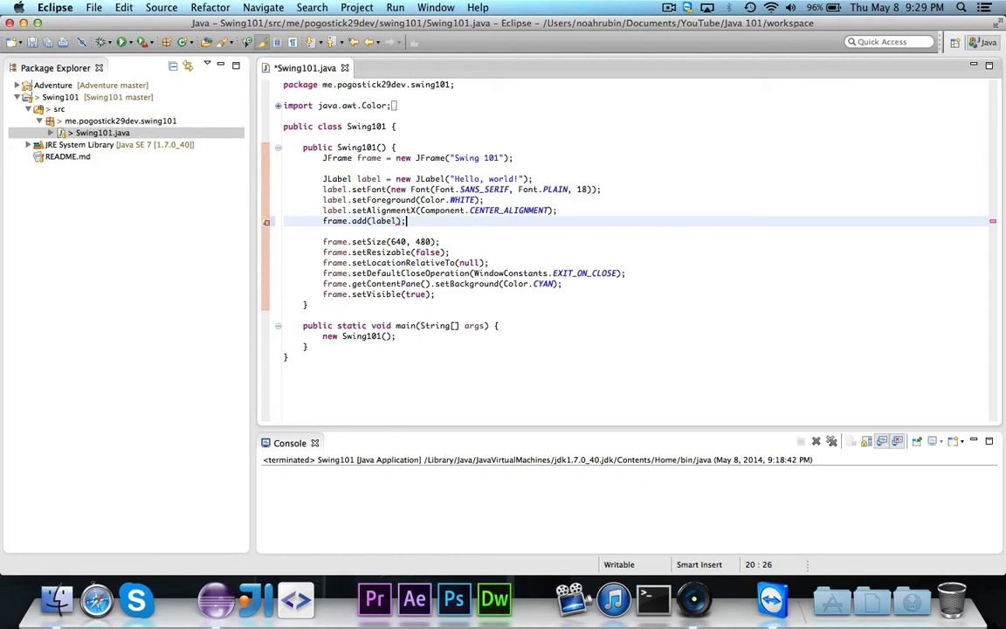
key(cmd+s)
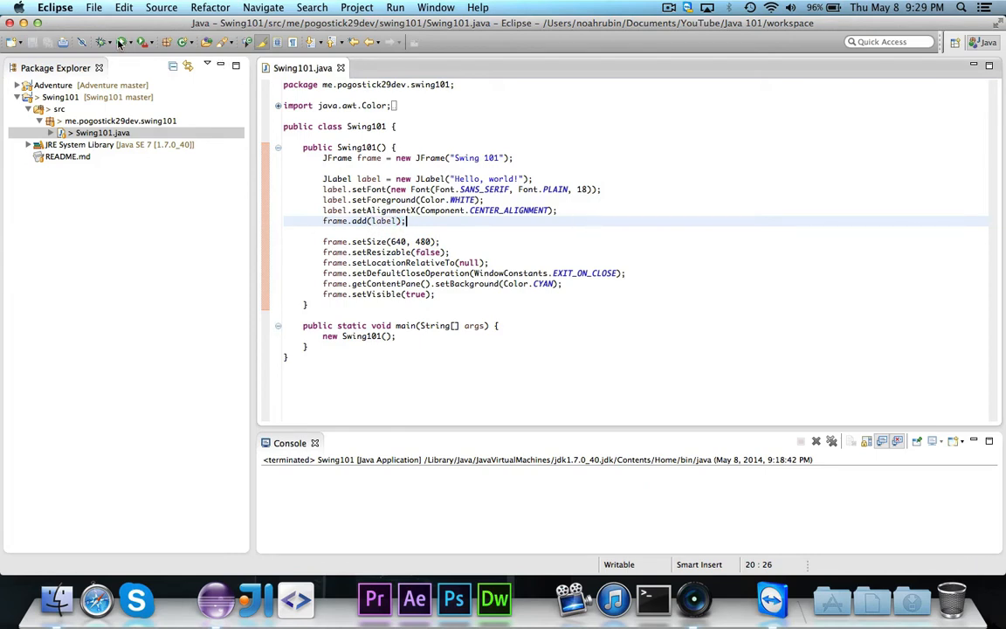
Run Swing101 as a Java application to show the cyan window
click(120, 41)
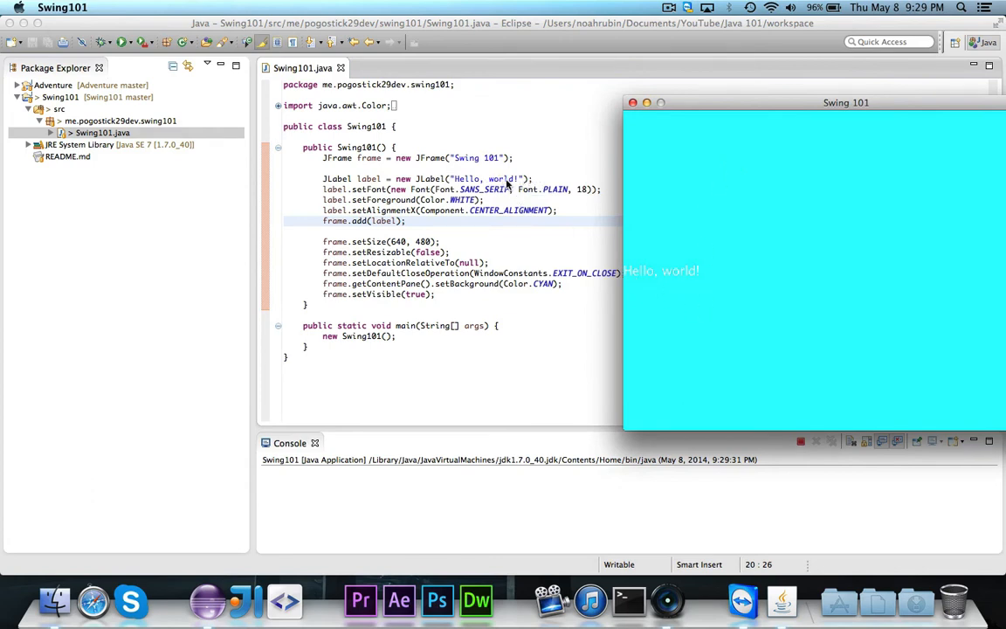
mouse_move(543, 186)
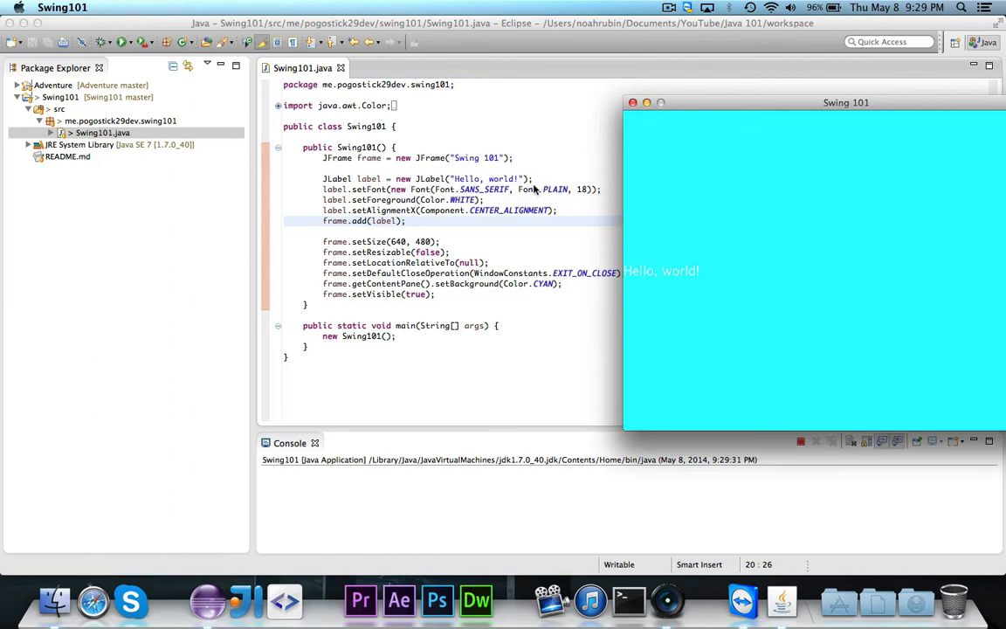
mouse_move(646, 267)
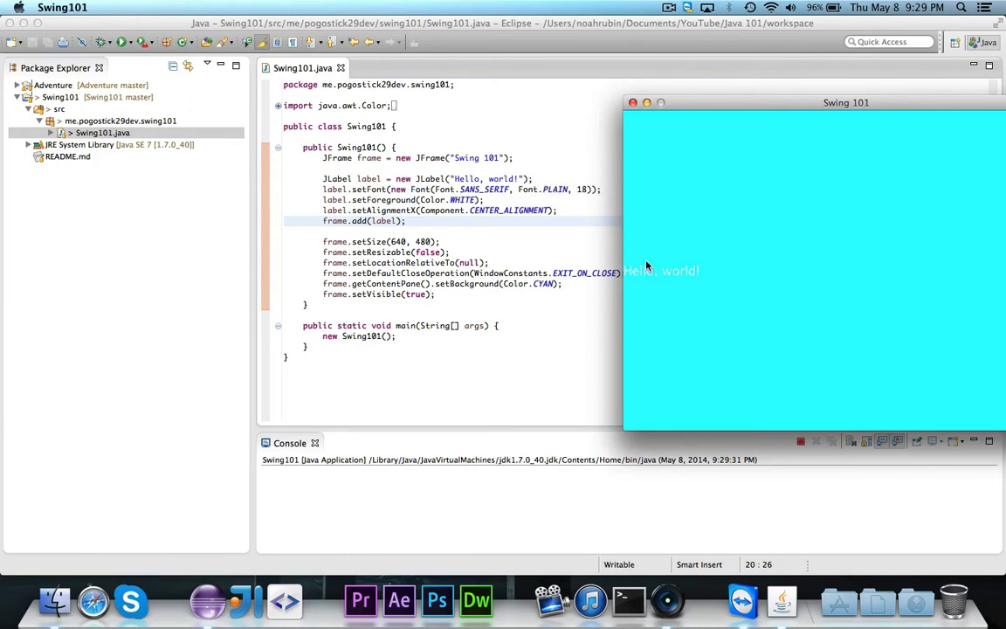
mouse_move(682, 356)
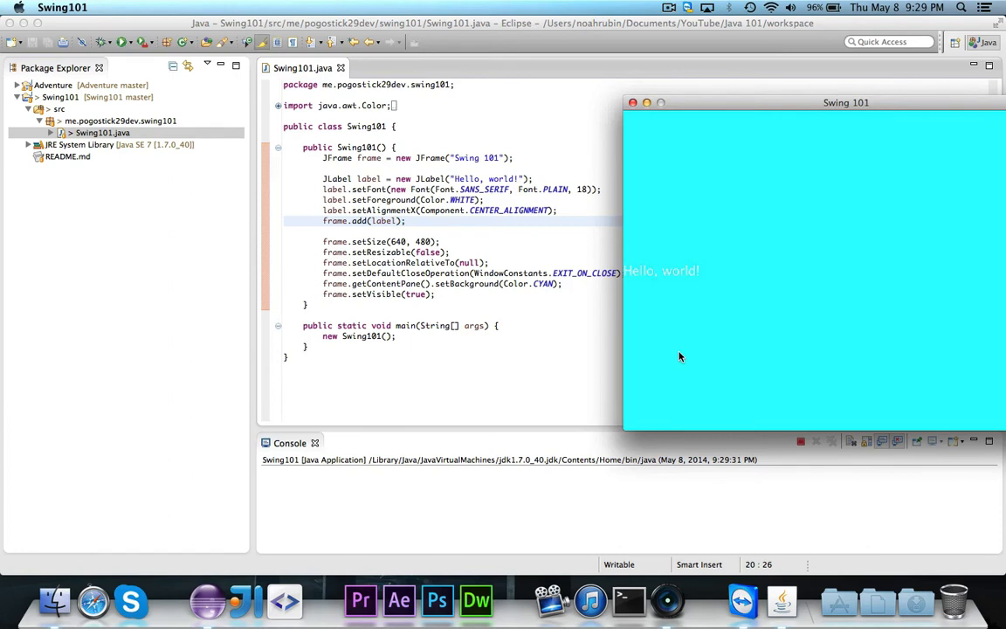
mouse_move(738, 259)
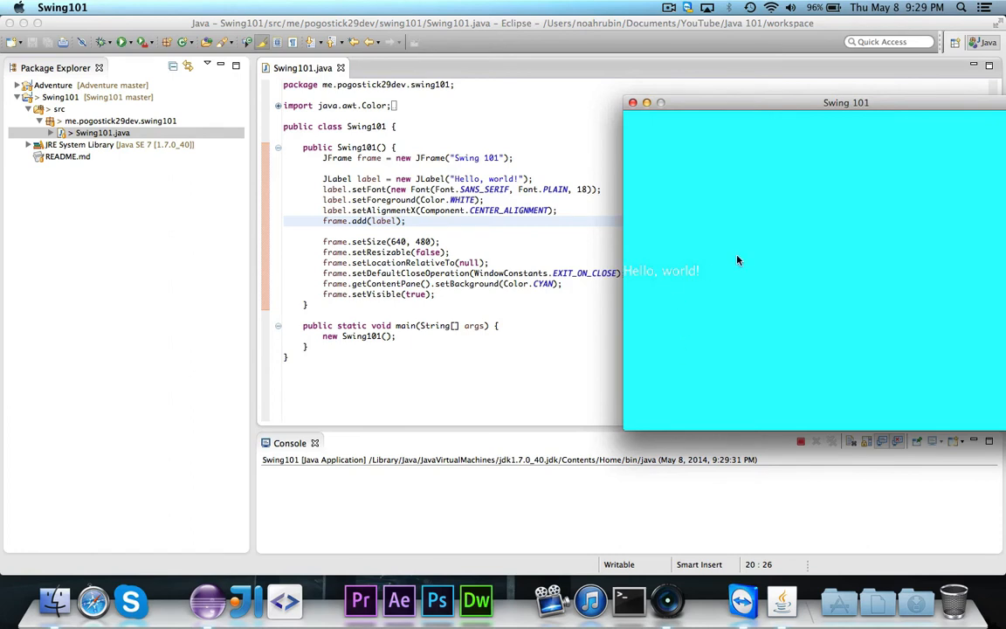
mouse_move(728, 272)
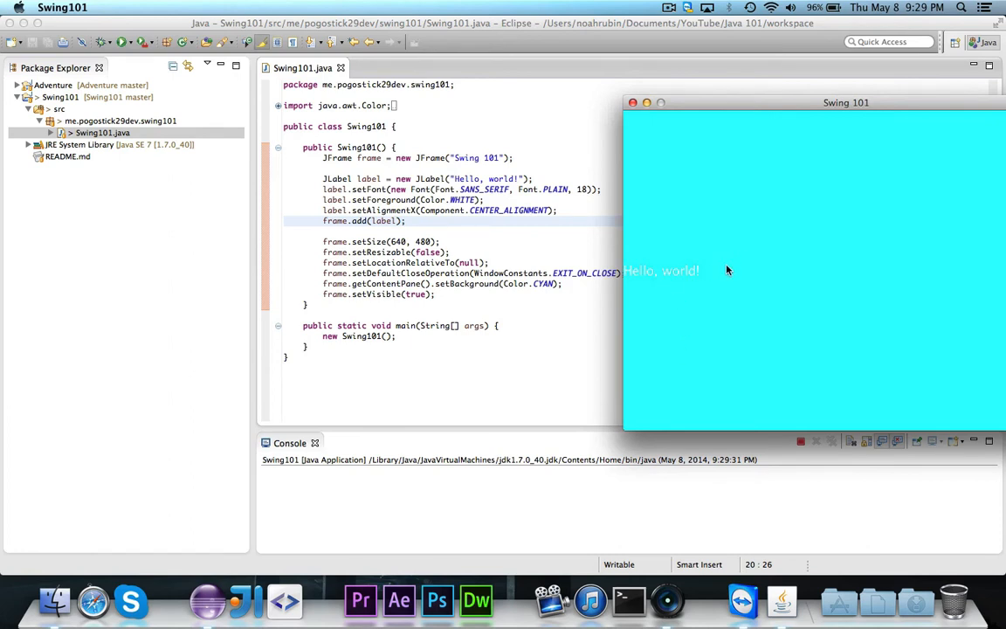
mouse_move(668, 278)
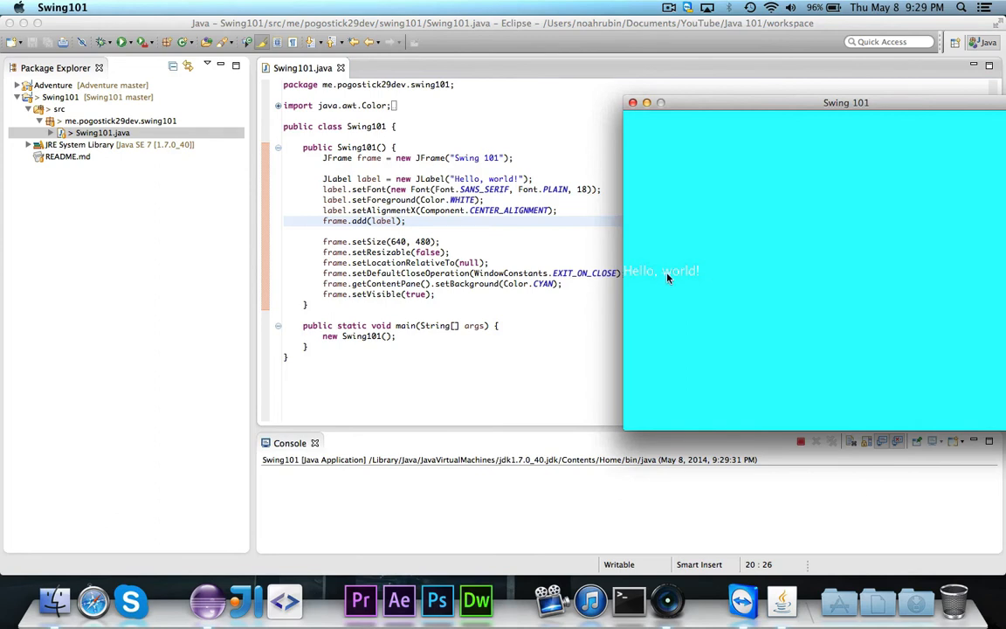
mouse_move(680, 270)
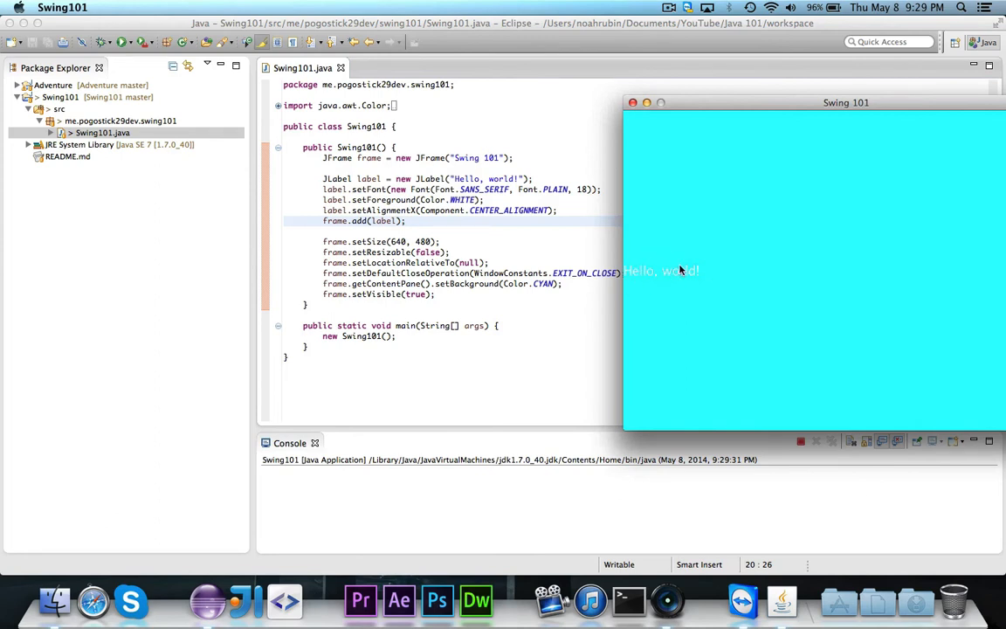
mouse_move(572, 220)
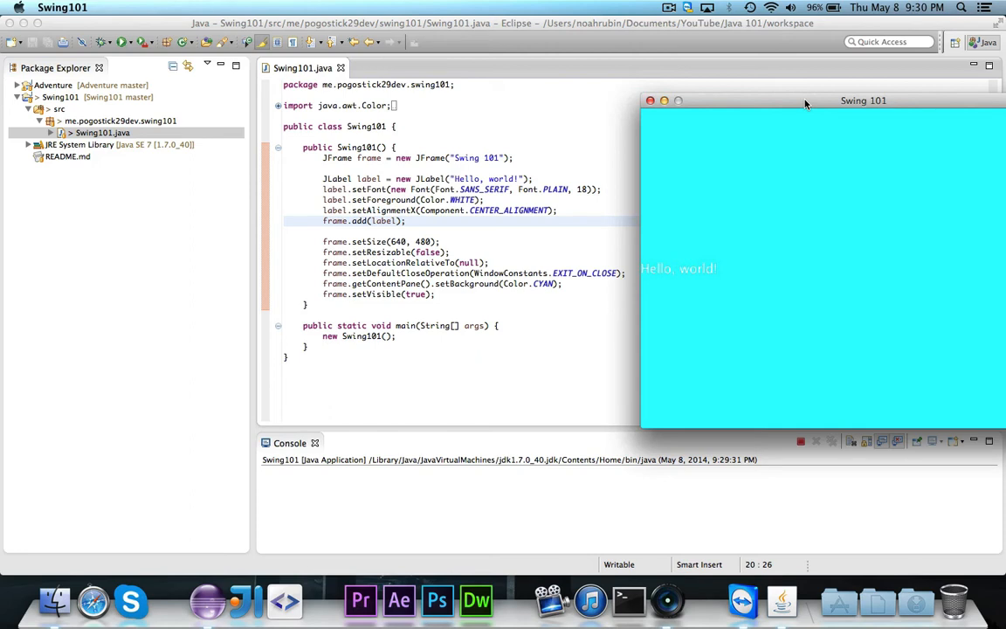
mouse_move(660, 282)
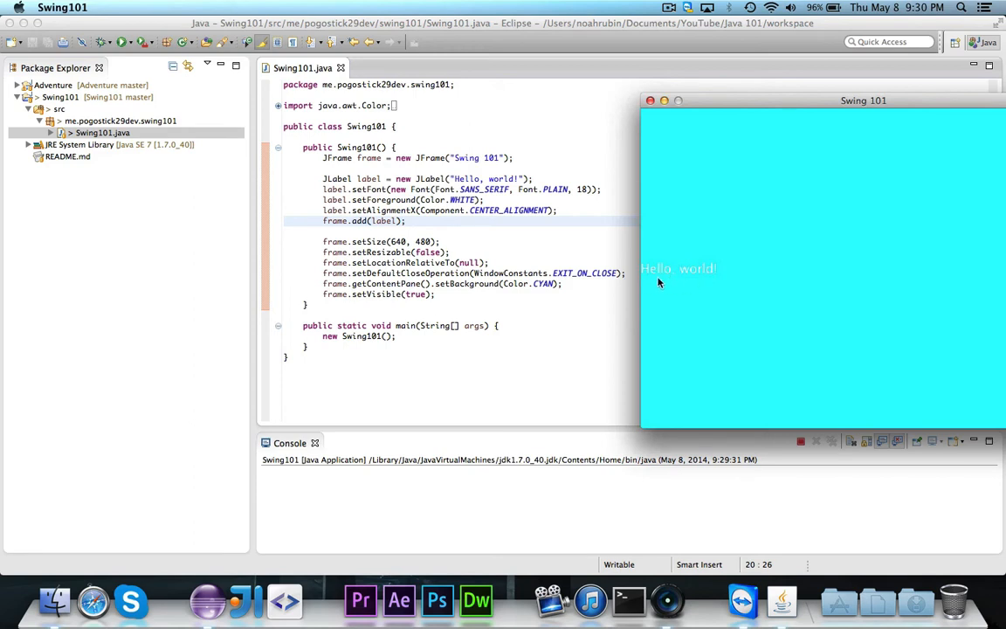
mouse_move(657, 282)
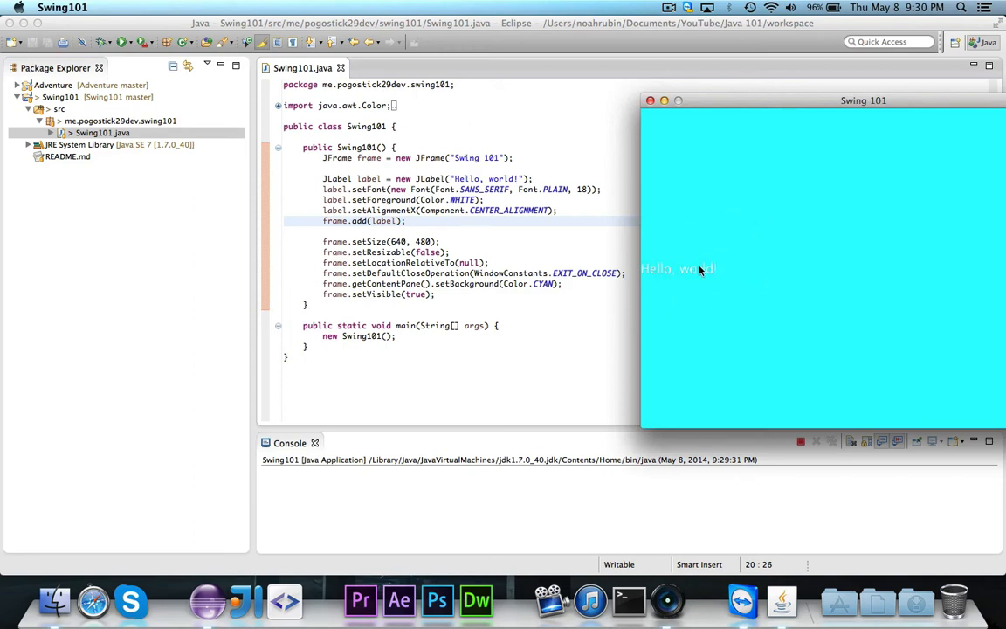
Drag the Swing 101 window further left by its title bar
drag(863, 100, 757, 99)
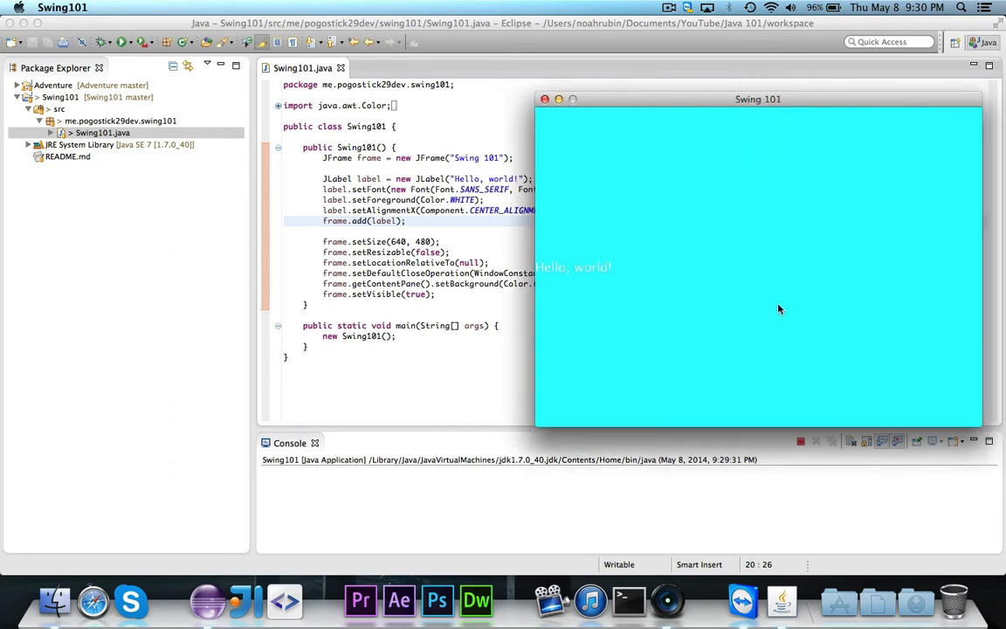
mouse_move(749, 259)
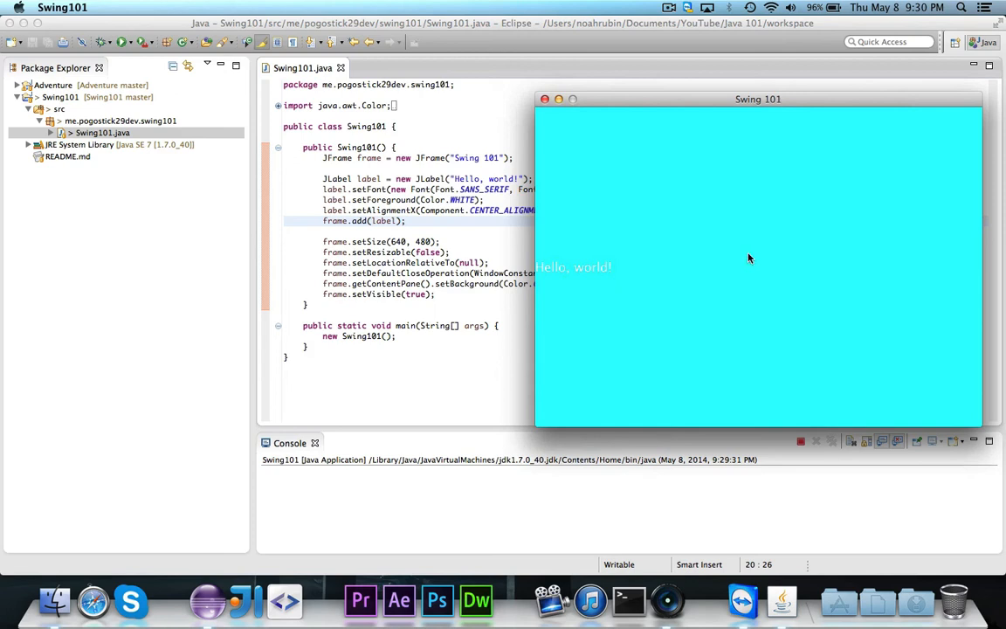
mouse_move(760, 130)
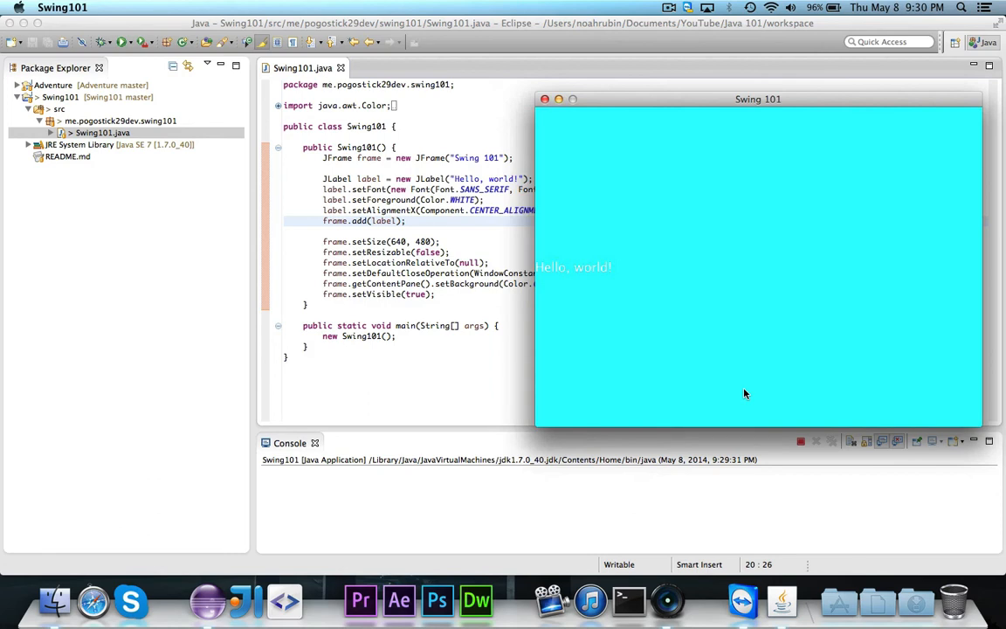
mouse_move(568, 133)
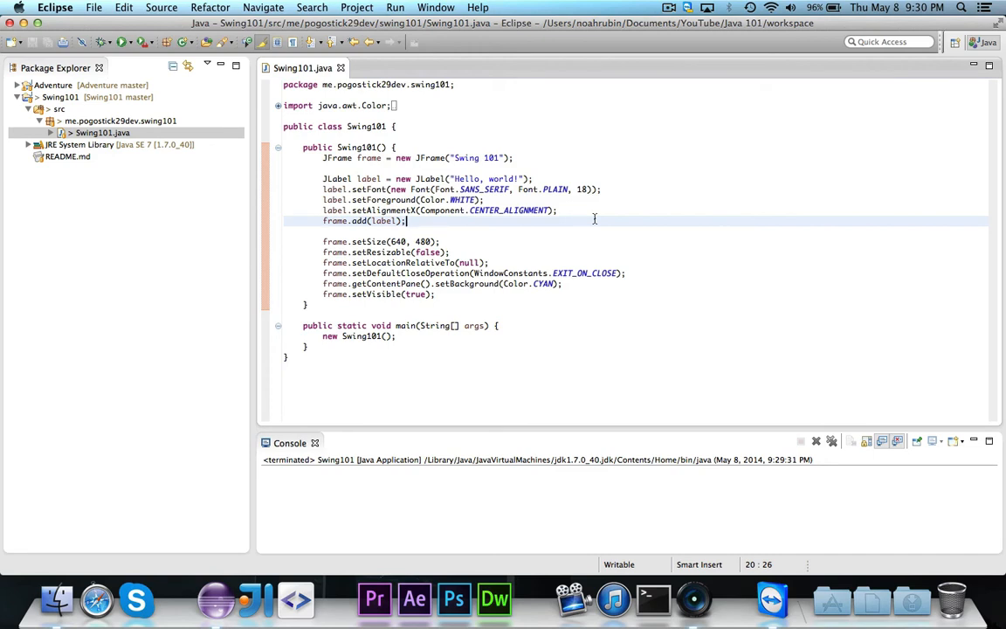
mouse_move(643, 191)
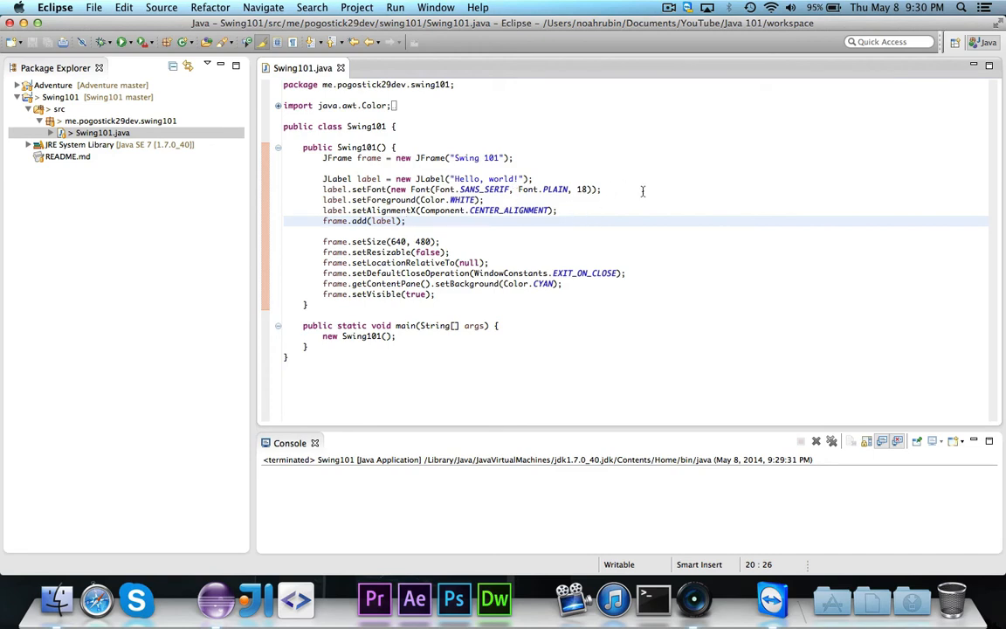
click(628, 189)
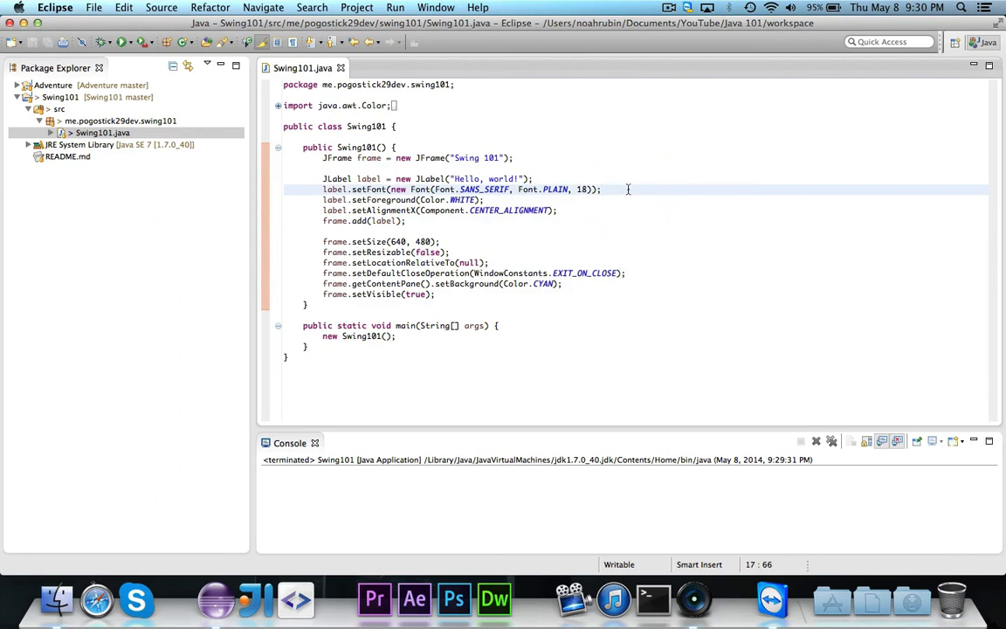
click(601, 189)
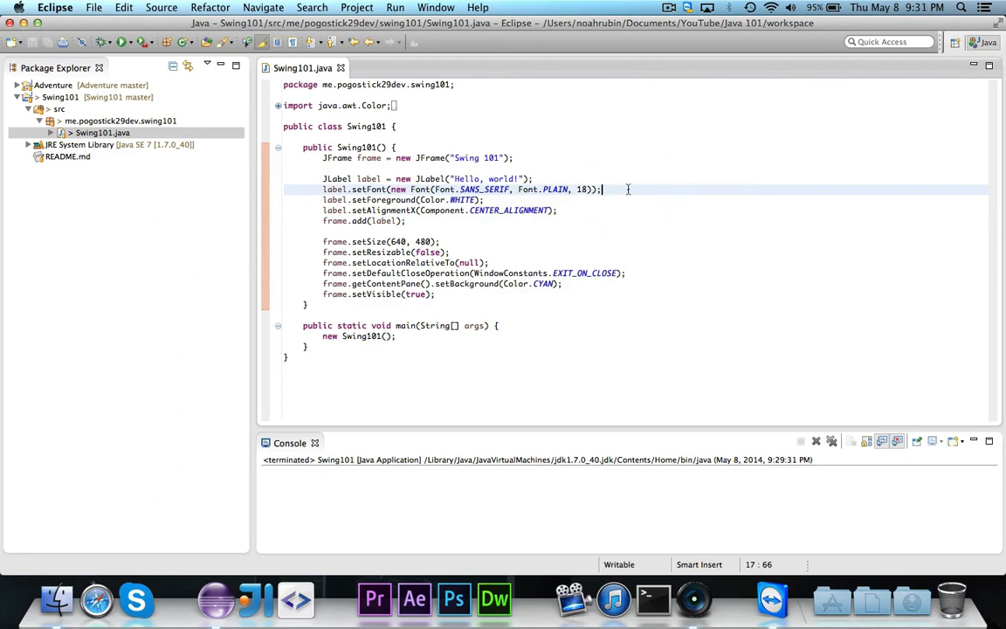